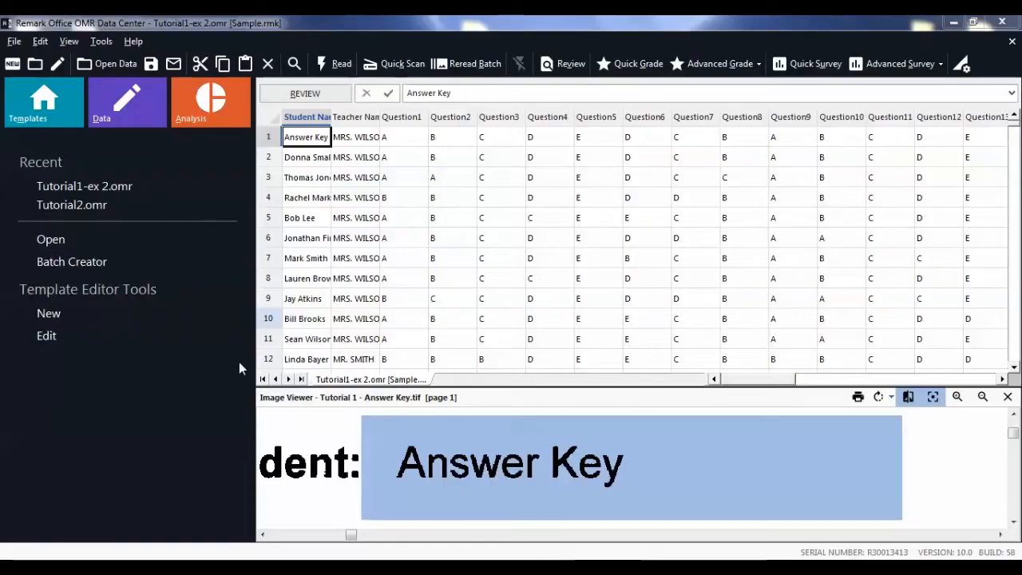
mouse_move(152, 160)
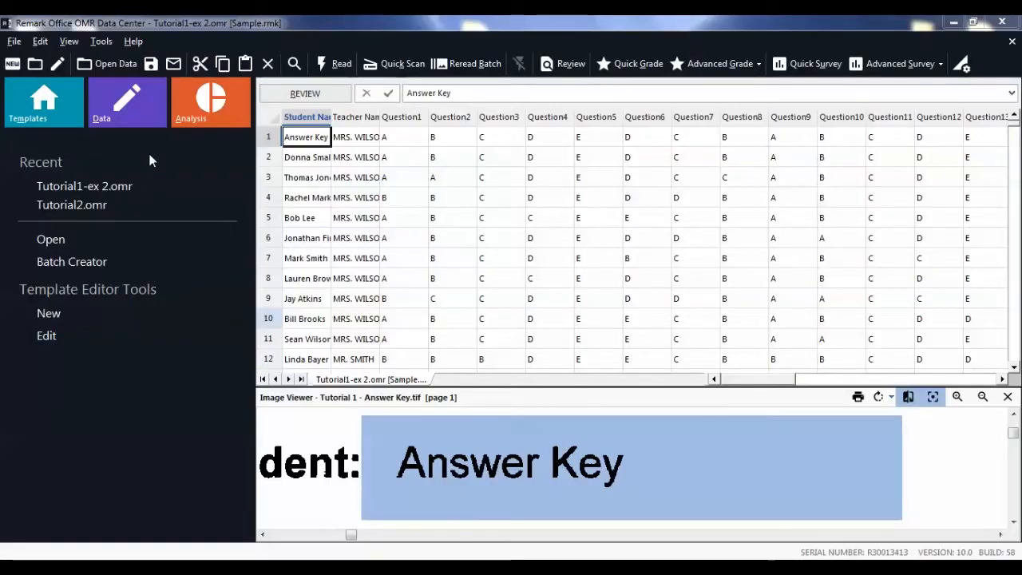
mouse_move(139, 123)
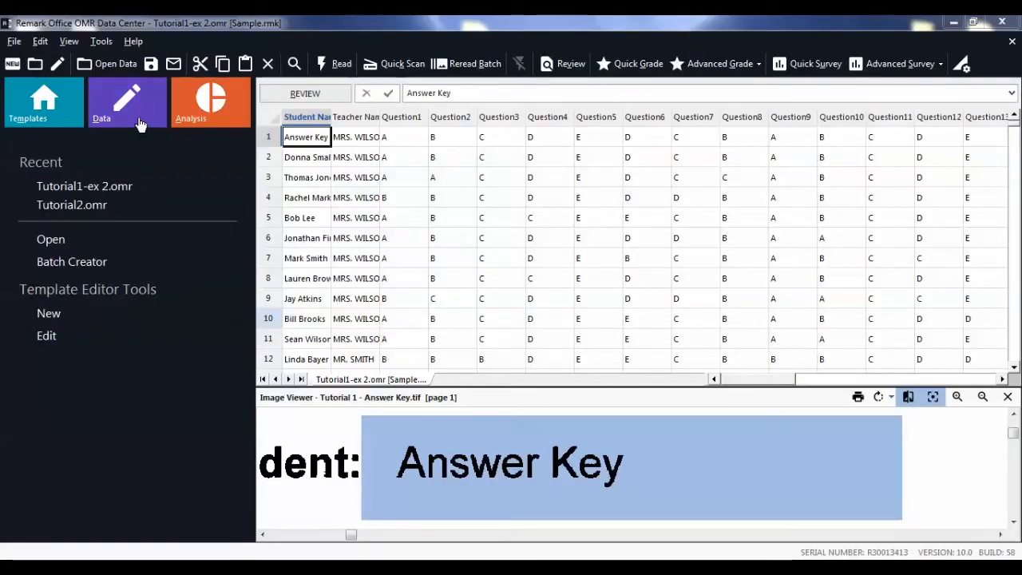
Step: Show the Data Options panel beside the Tutorial1 answer data grid
left_click(101, 102)
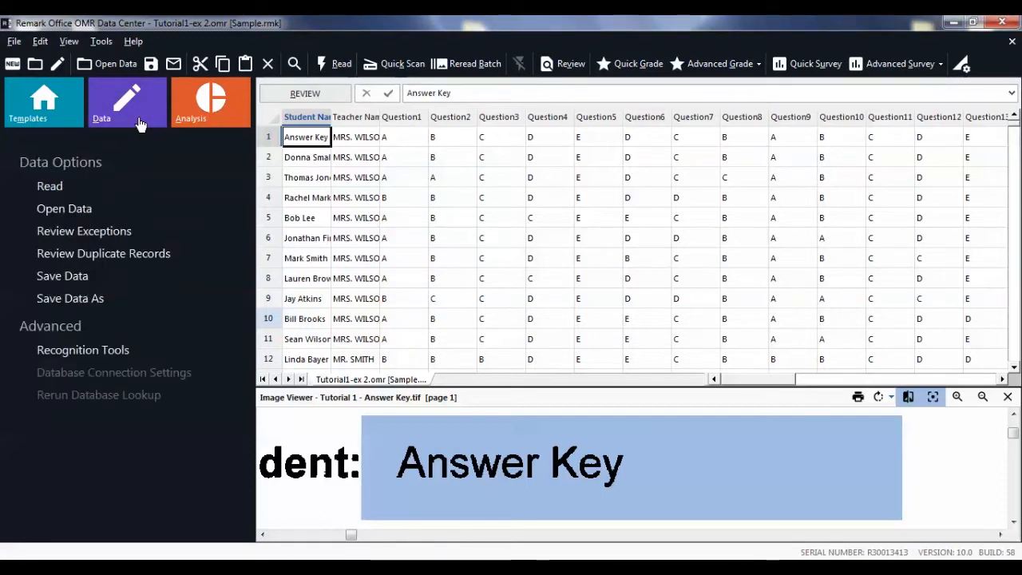
mouse_move(63, 276)
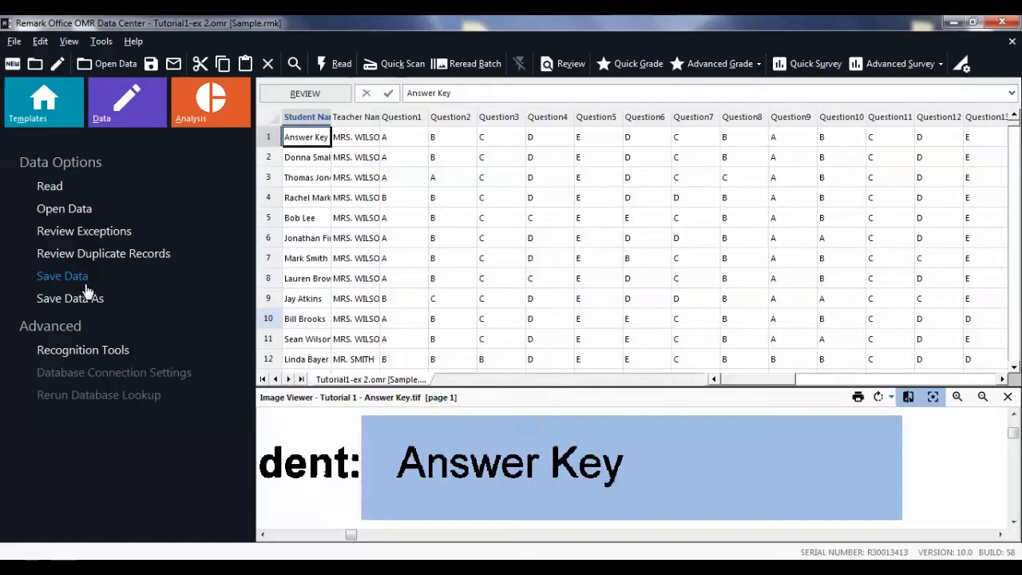
mouse_move(70, 297)
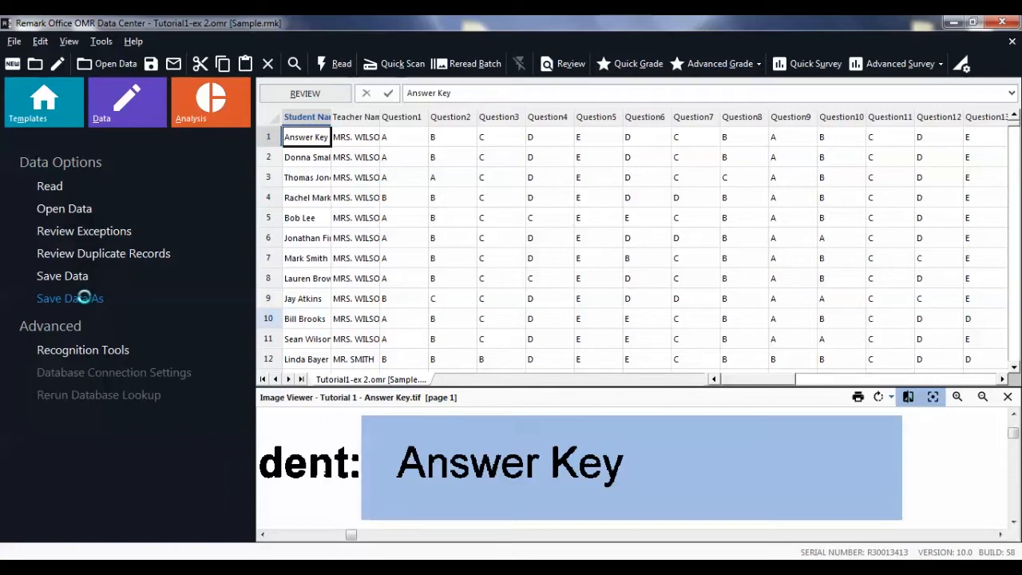
Step: Open Save Data As, defaulting to file name Sample in the Data folder
left_click(71, 298)
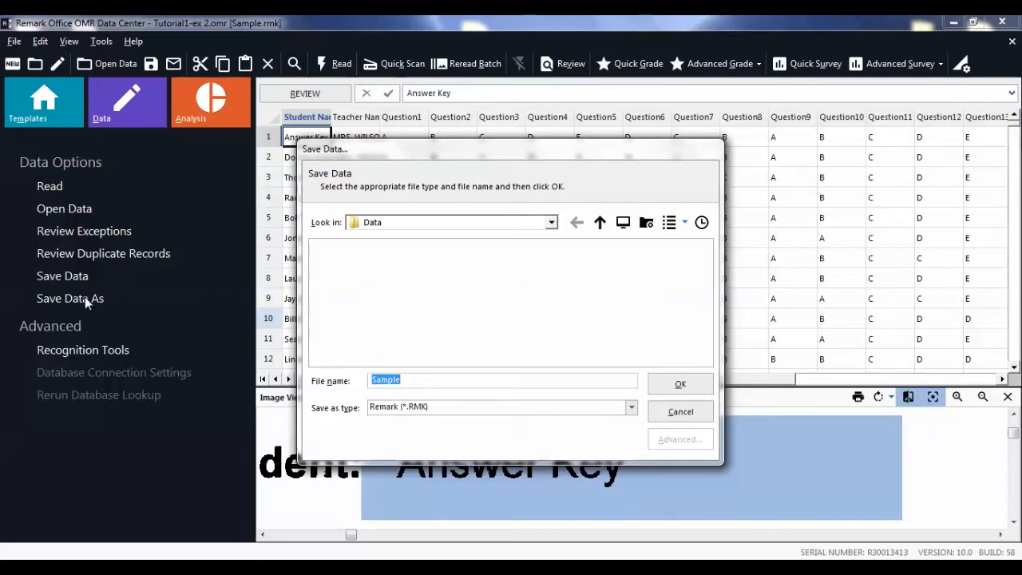
mouse_move(435, 368)
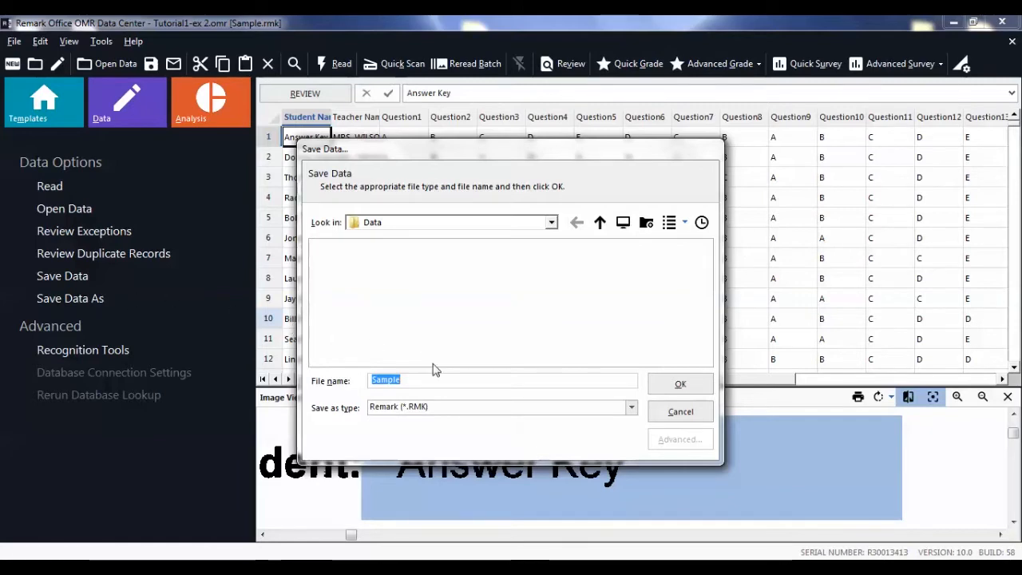
left_click(438, 379)
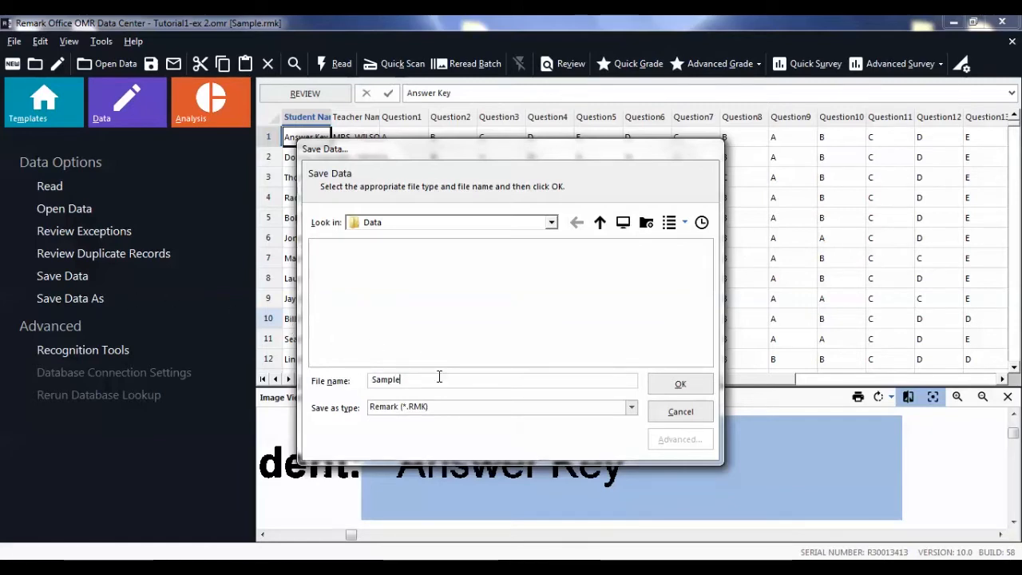
mouse_move(479, 228)
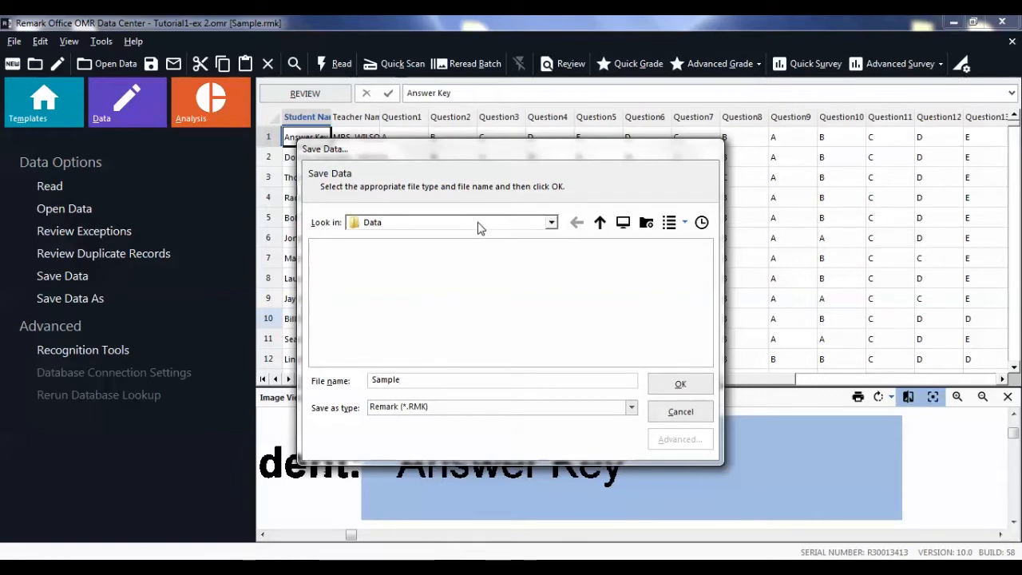
mouse_move(502, 291)
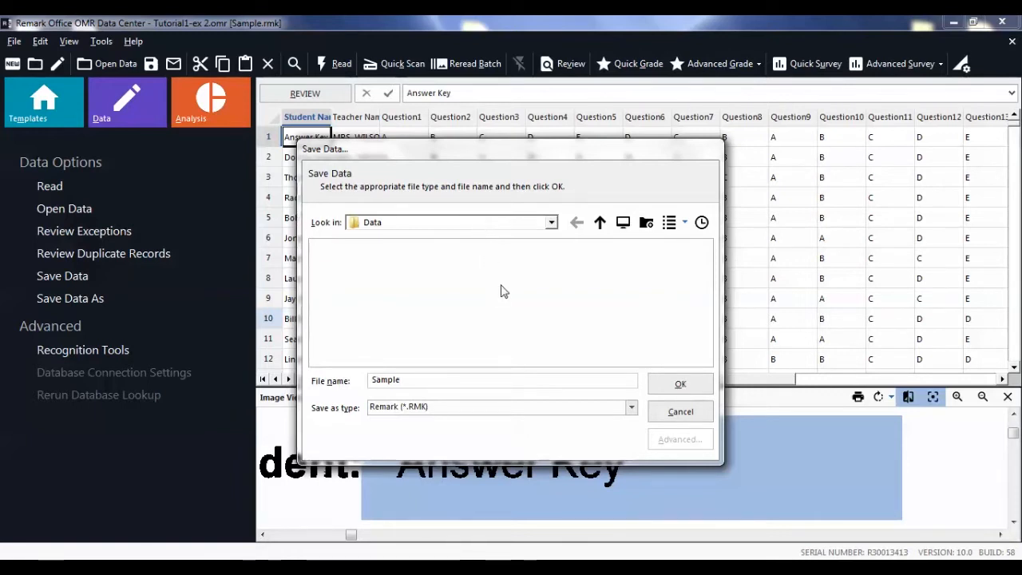
mouse_move(519, 412)
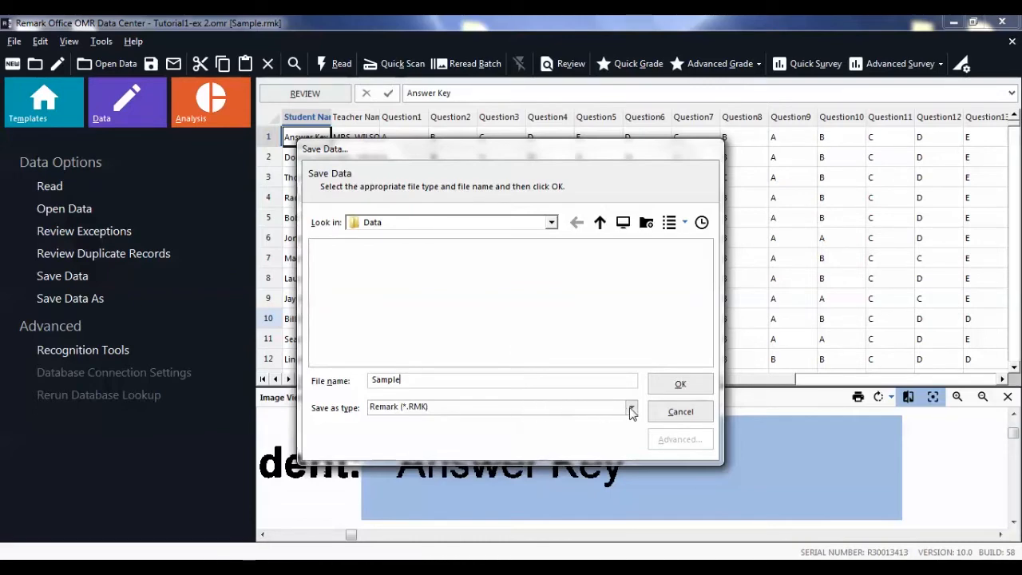
Step: Review the save formats and keep Remark (*.RMK) as the file type
left_click(630, 406)
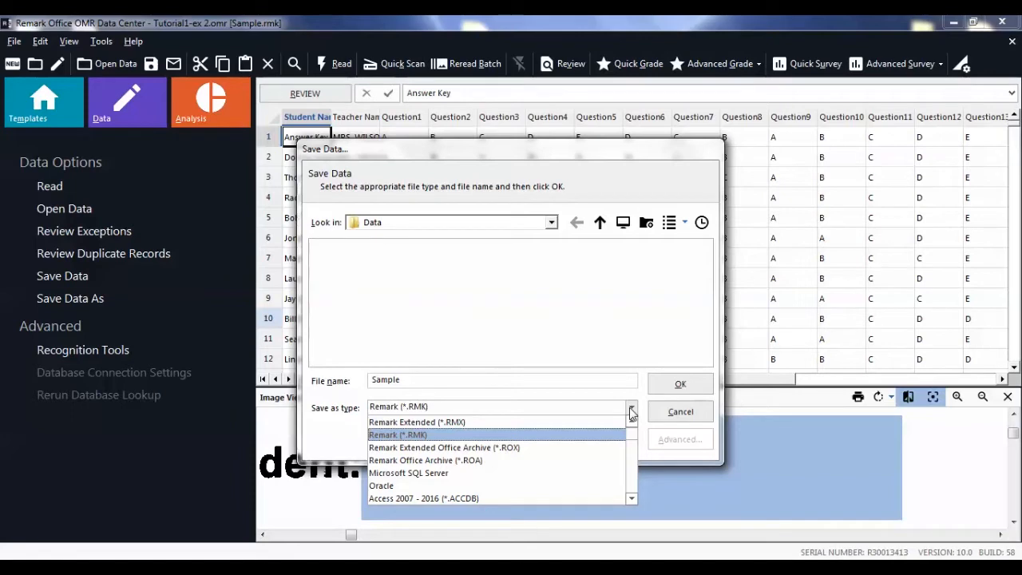
mouse_move(581, 441)
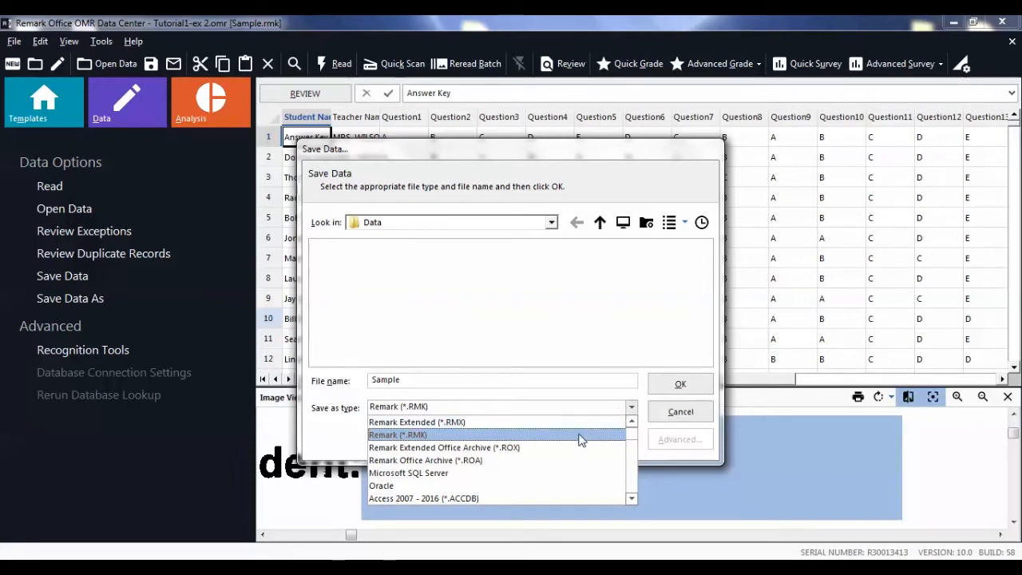
left_click(397, 434)
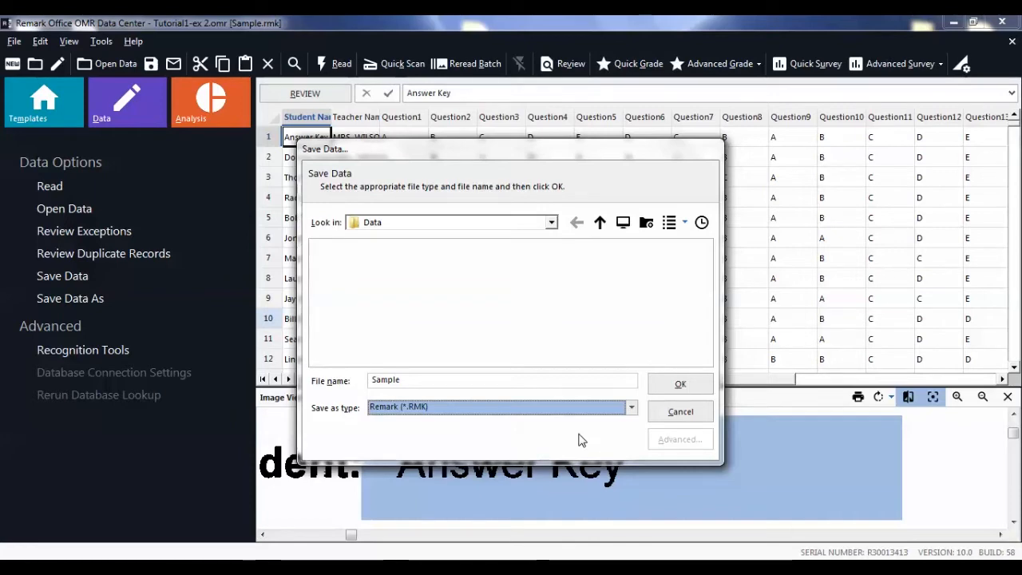
mouse_move(622, 434)
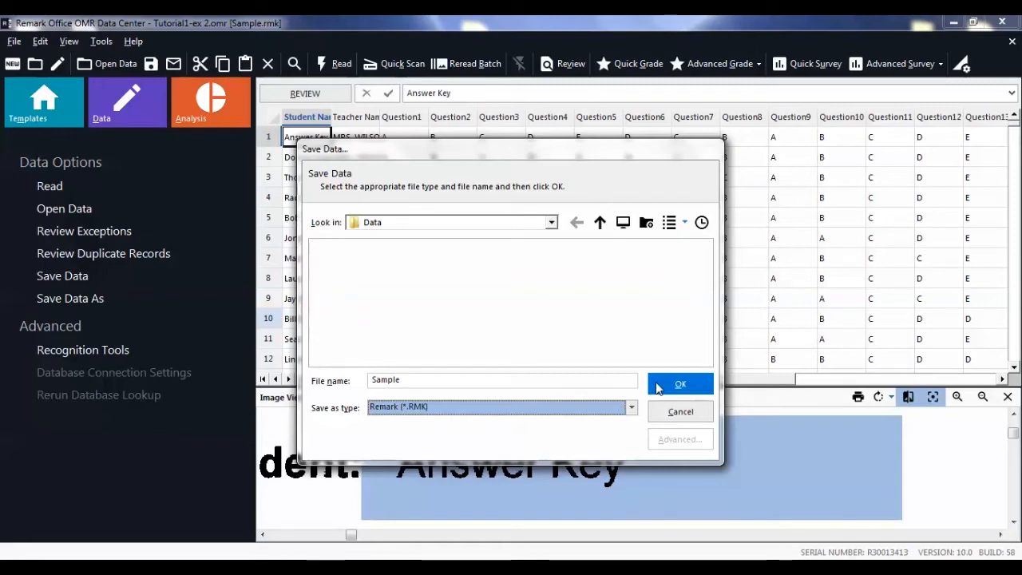
Step: Save the data as Sample.rmk, check it in recent files, and return to Data Options
left_click(679, 384)
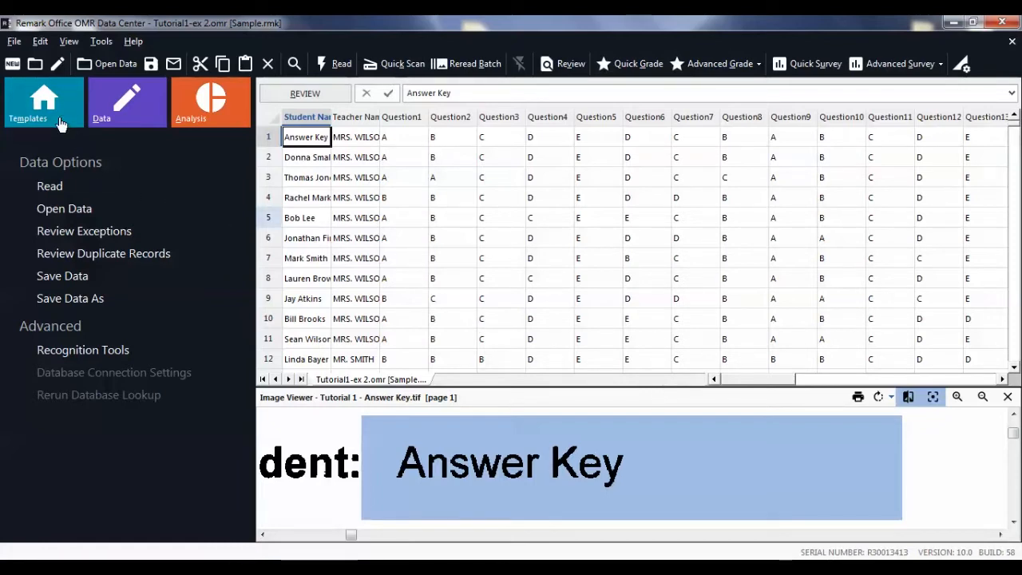
left_click(44, 102)
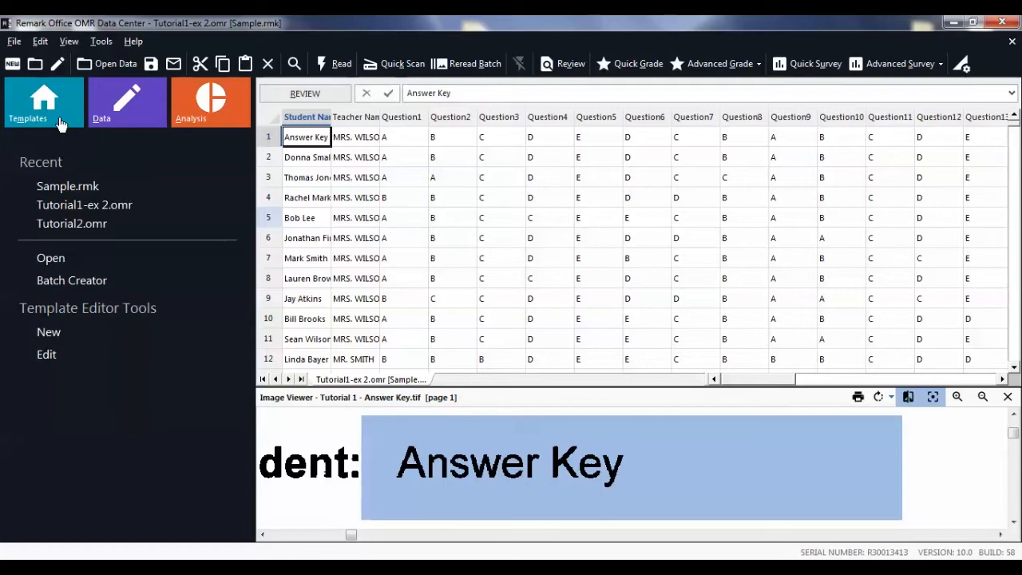
mouse_move(103, 188)
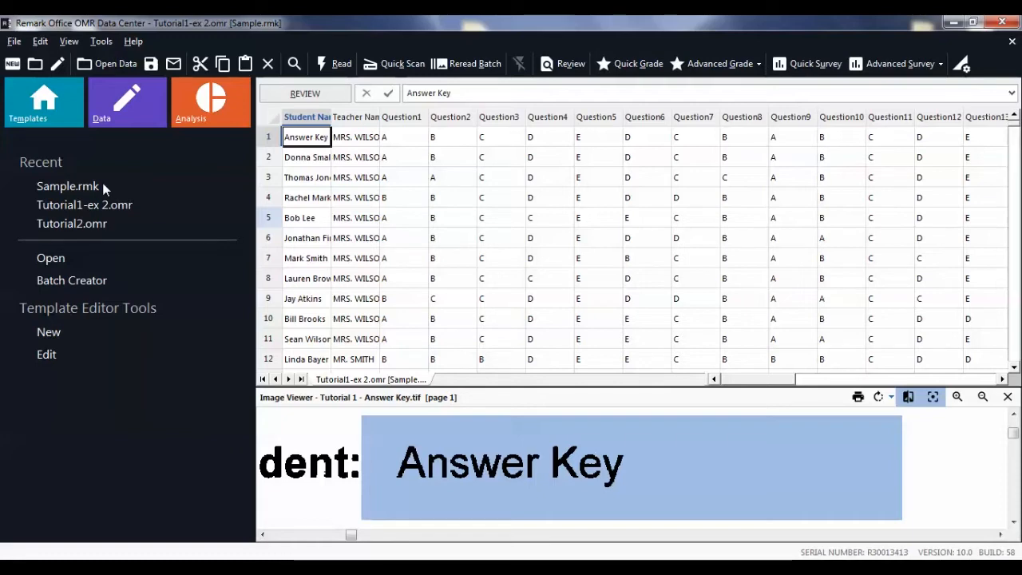
mouse_move(135, 128)
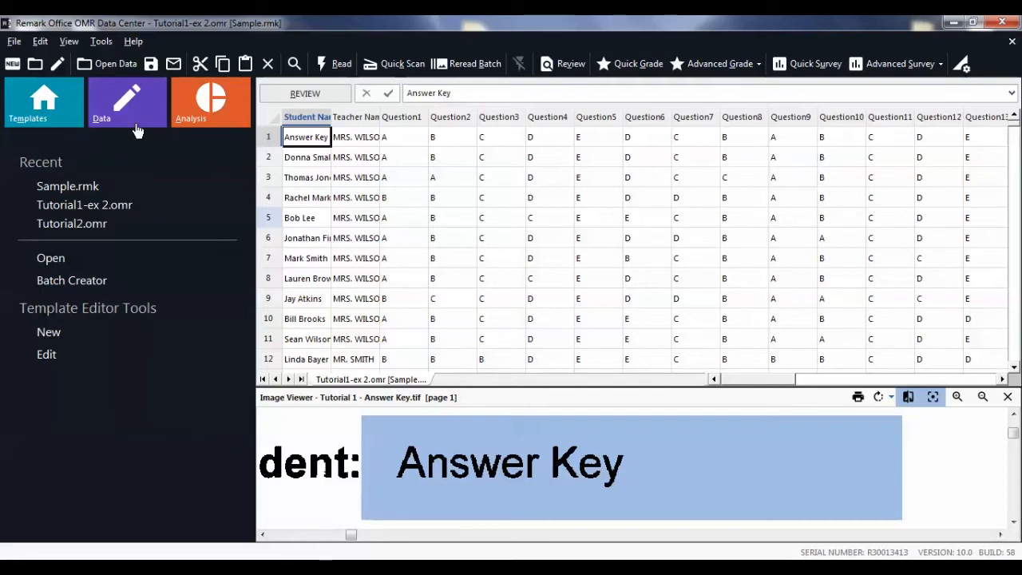
left_click(102, 102)
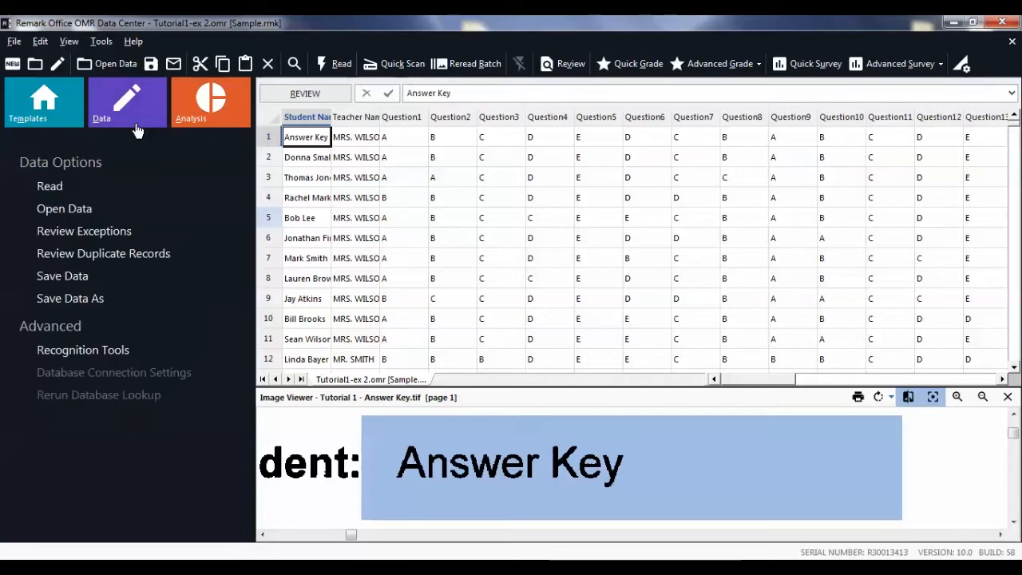
mouse_move(117, 297)
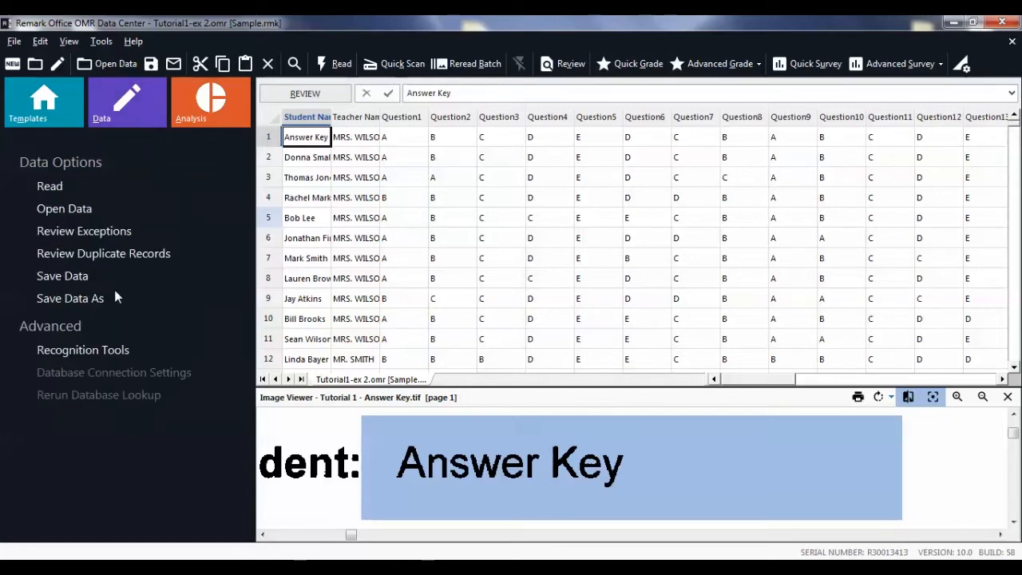
mouse_move(70, 298)
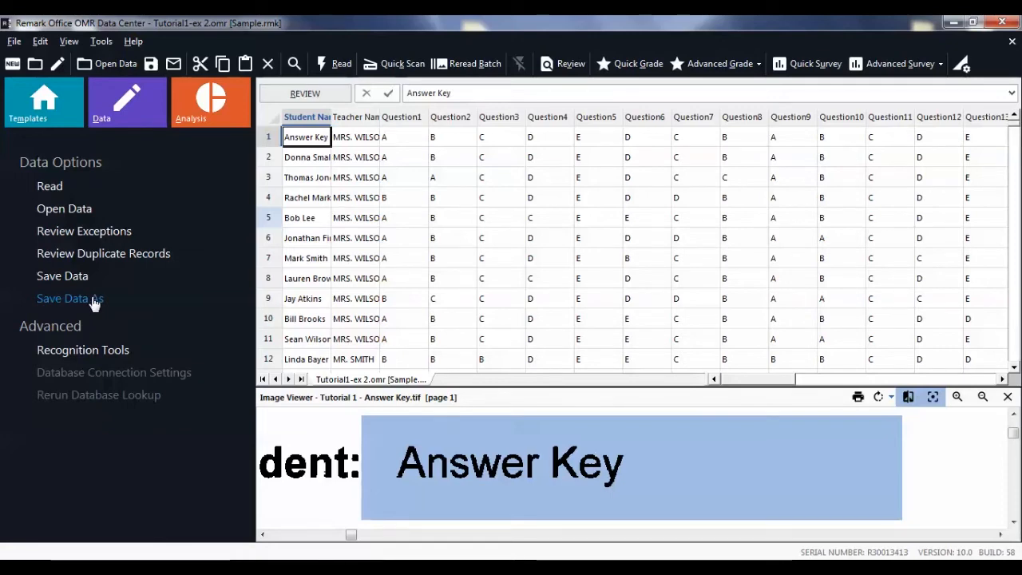
Step: Start Save Data As for file Sample with Access 2007 - 2016 (*.ACCDB) format
left_click(65, 298)
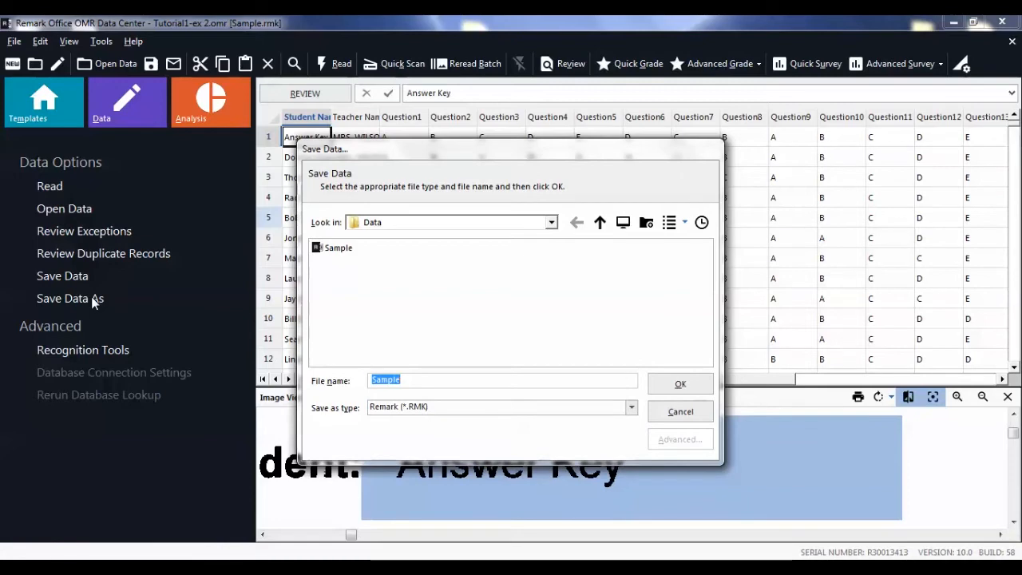
mouse_move(593, 373)
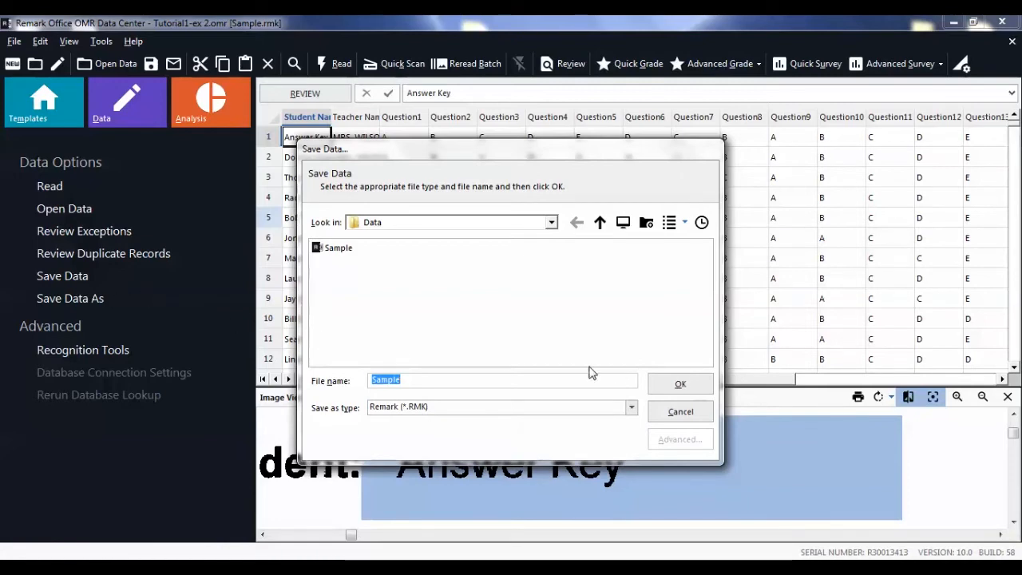
left_click(630, 407)
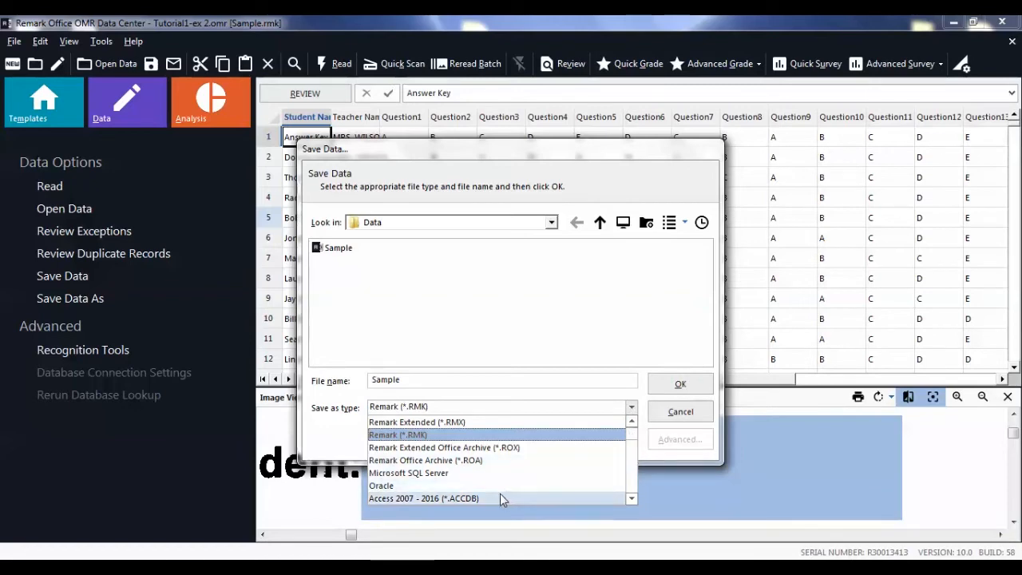
left_click(423, 498)
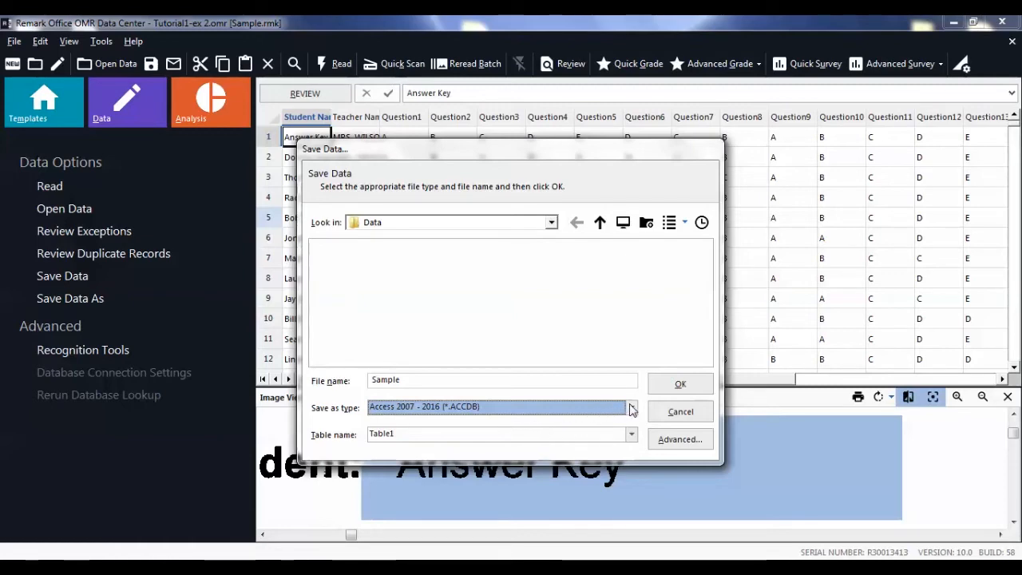
Step: Switch the save type from Access to Excel 2016 (*.XLSX), then reopen the format list
left_click(631, 406)
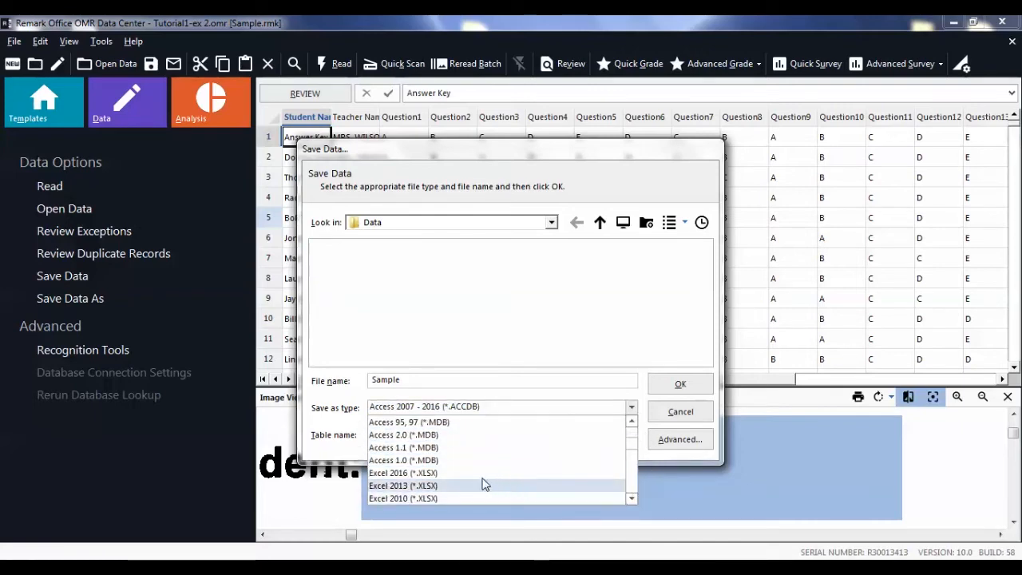
left_click(403, 473)
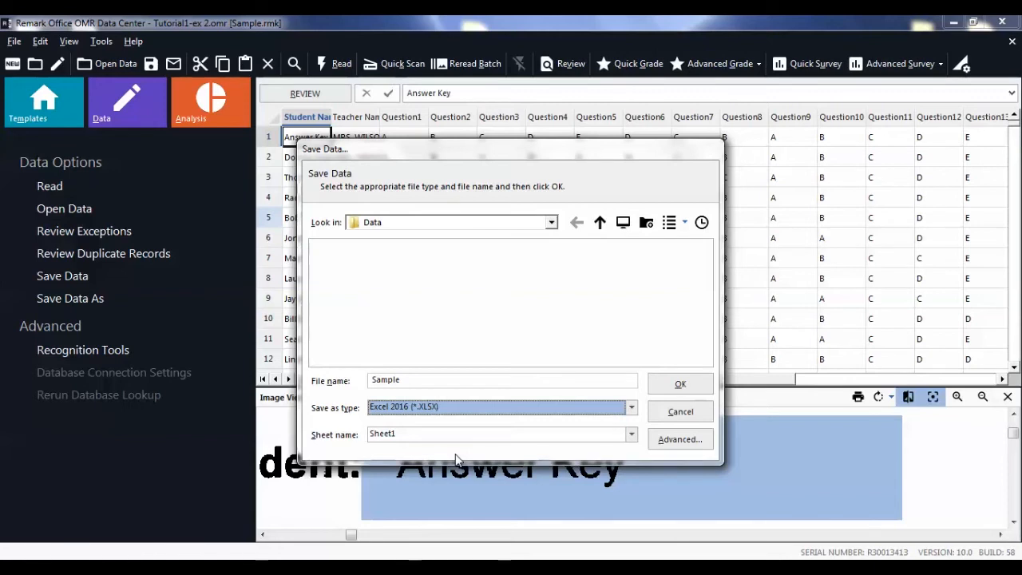
mouse_move(613, 424)
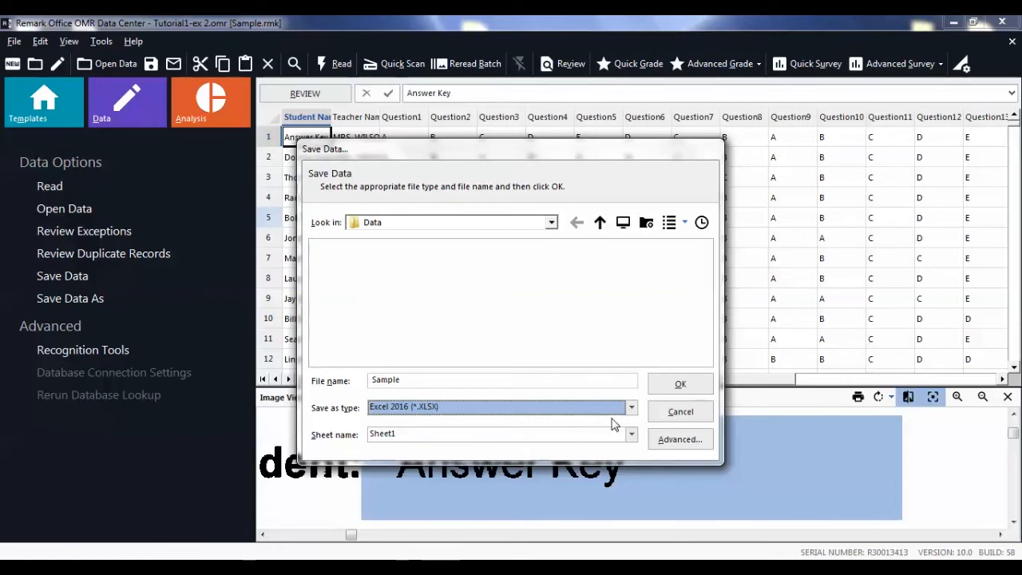
left_click(631, 407)
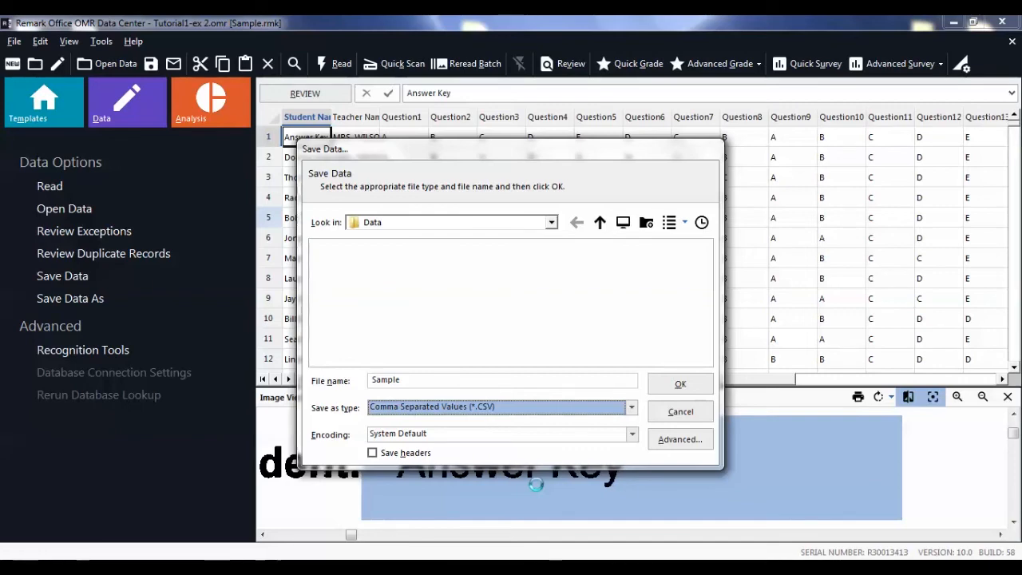
Step: Save as Comma Separated Values (*.CSV) and review encodings, keeping System Default
left_click(630, 433)
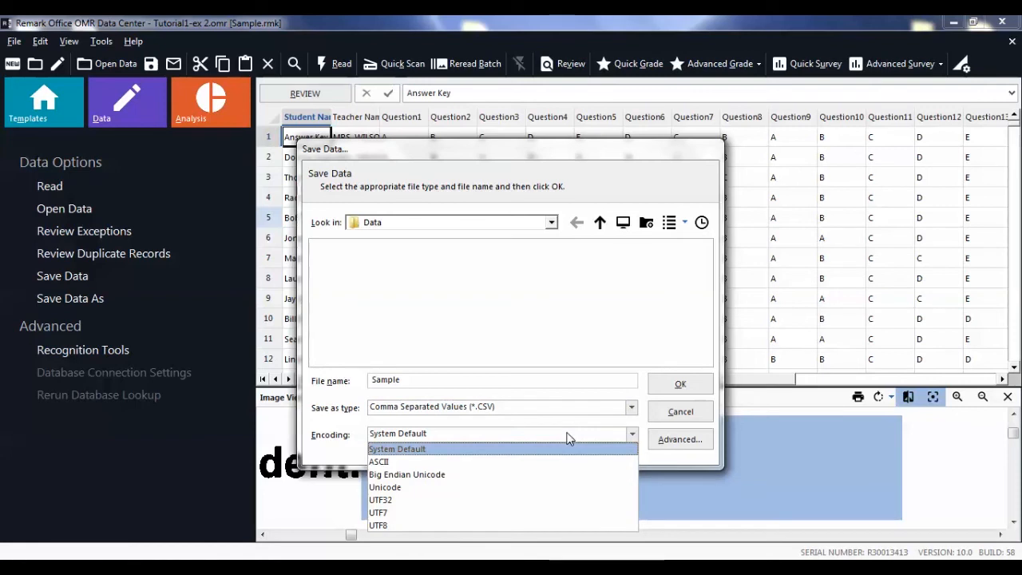
mouse_move(503, 451)
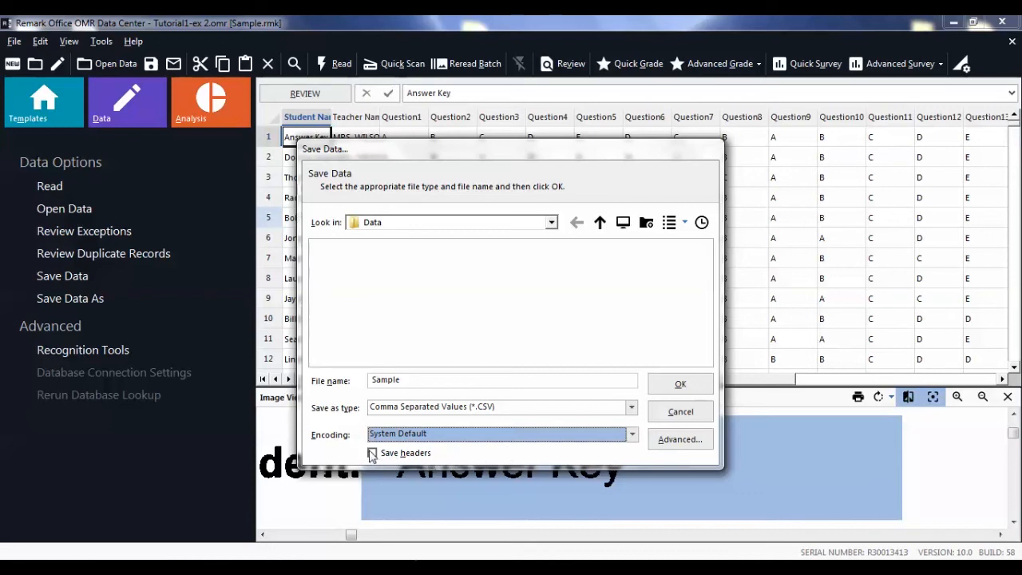
Step: Tick Save headers and save the data as Sample.csv
left_click(372, 452)
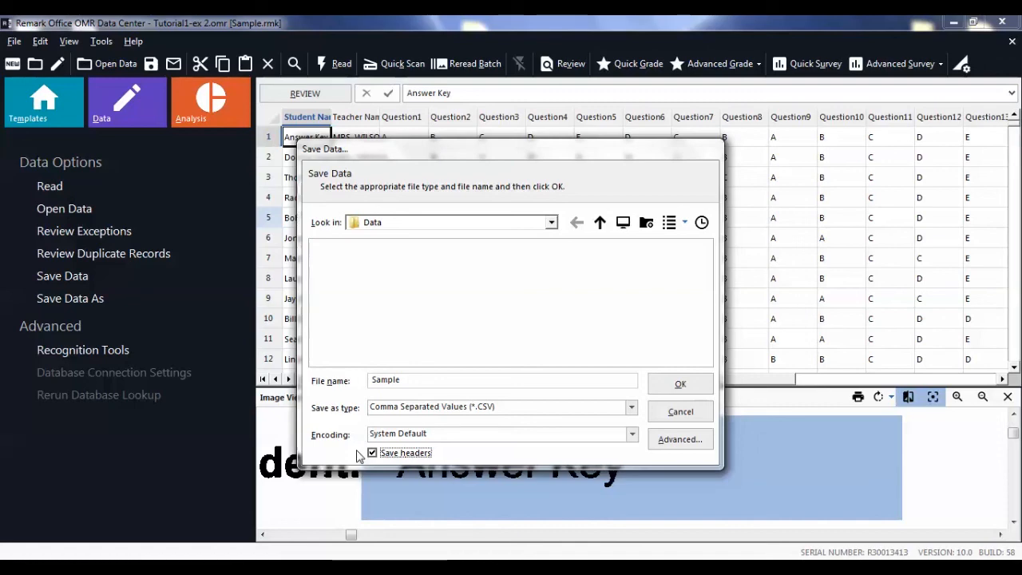
mouse_move(531, 401)
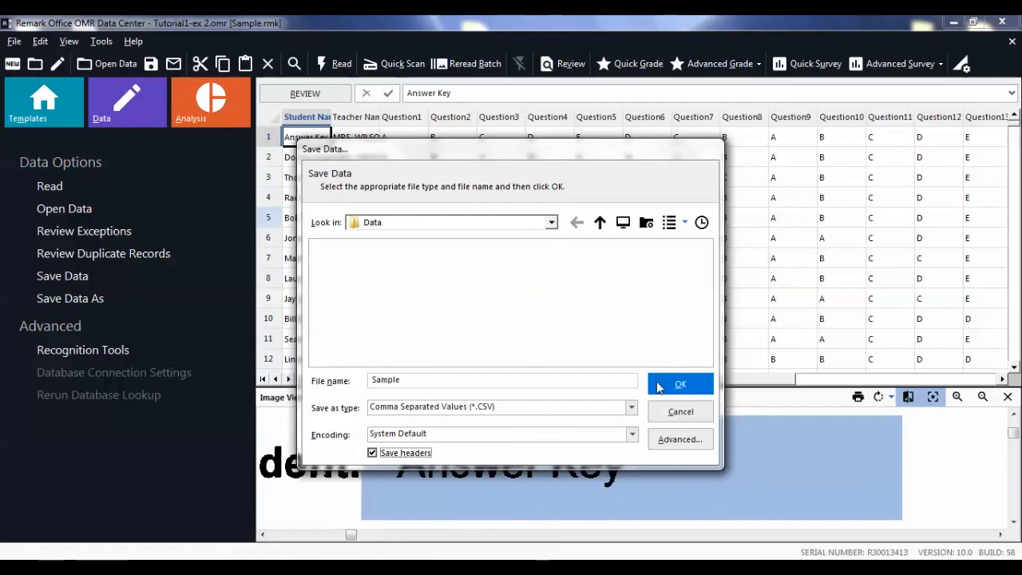
left_click(679, 384)
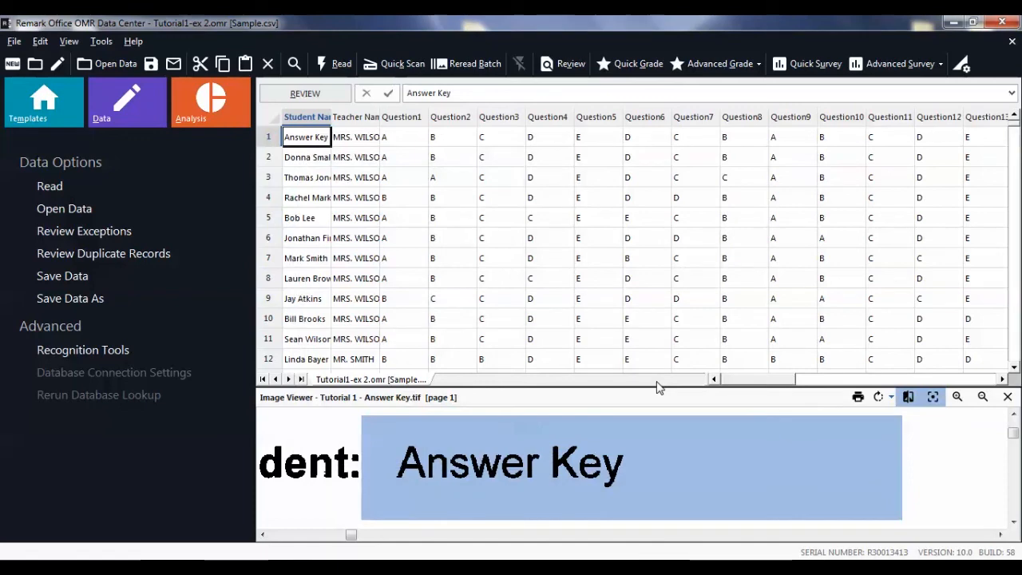